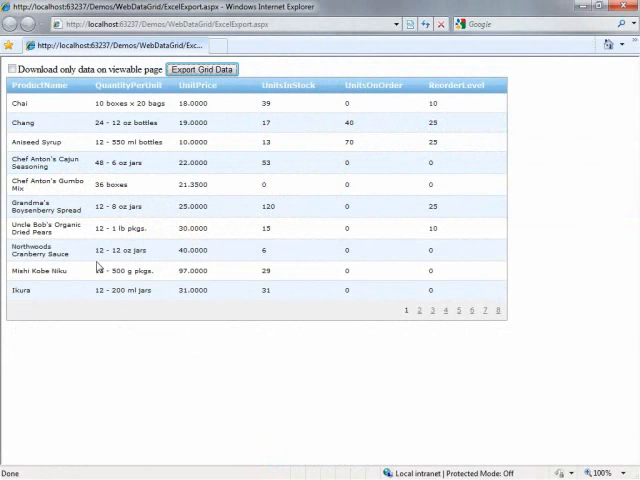
Enable 'Download only data on viewable page', page through the products, and return to page 1
{"action": "left_click", "coordinate": [13, 69]}
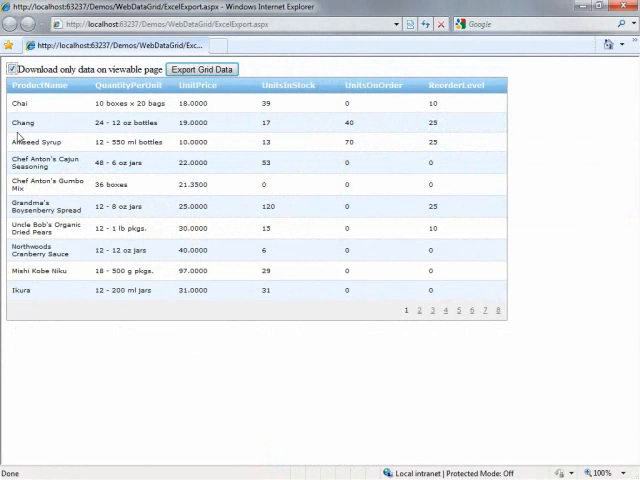
{"action": "mouse_move", "coordinate": [380, 223]}
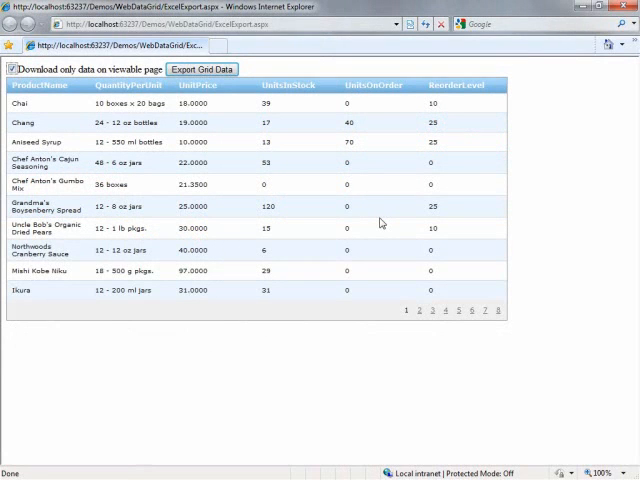
{"action": "mouse_move", "coordinate": [237, 133]}
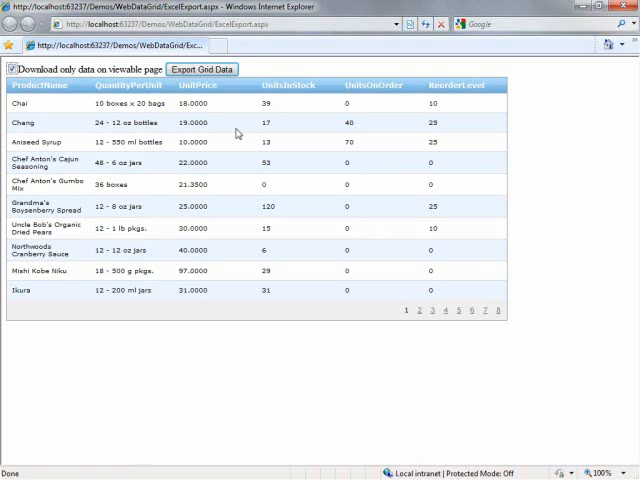
{"action": "mouse_move", "coordinate": [256, 170]}
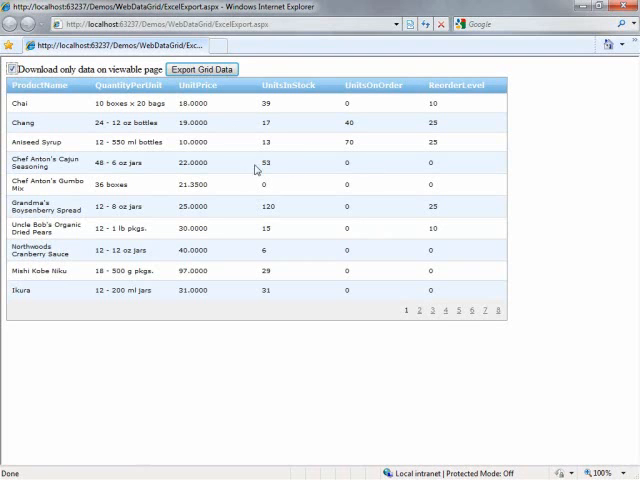
{"action": "left_click", "coordinate": [432, 297]}
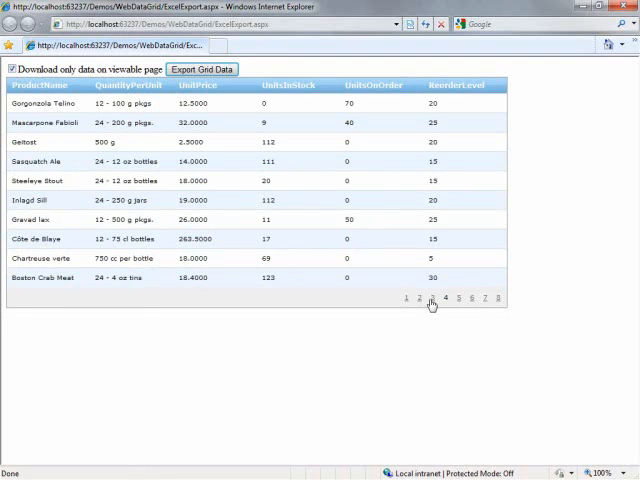
{"action": "left_click", "coordinate": [419, 303]}
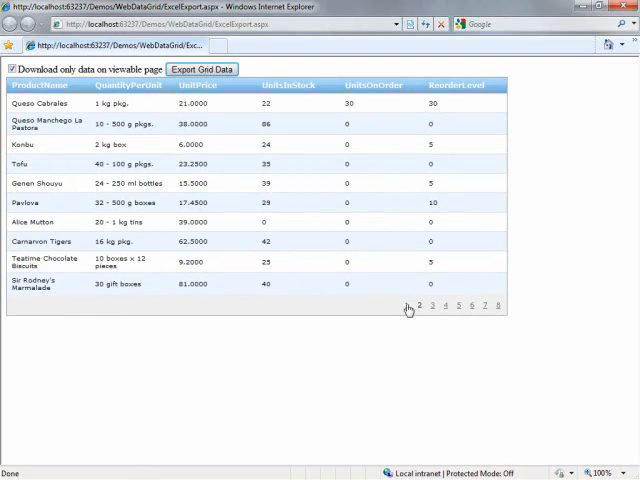
{"action": "left_click", "coordinate": [407, 309]}
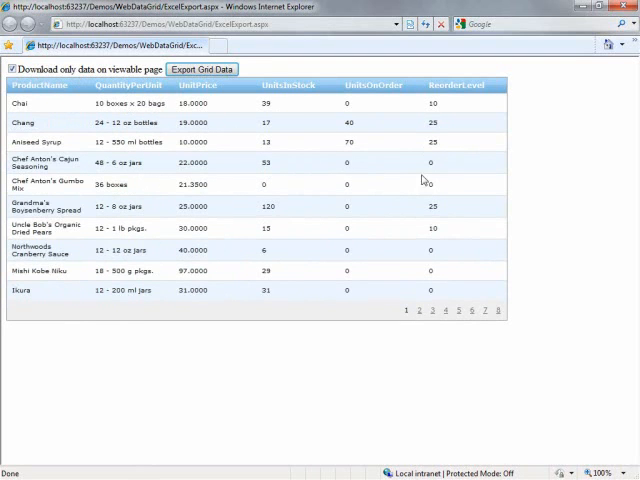
{"action": "mouse_move", "coordinate": [295, 216]}
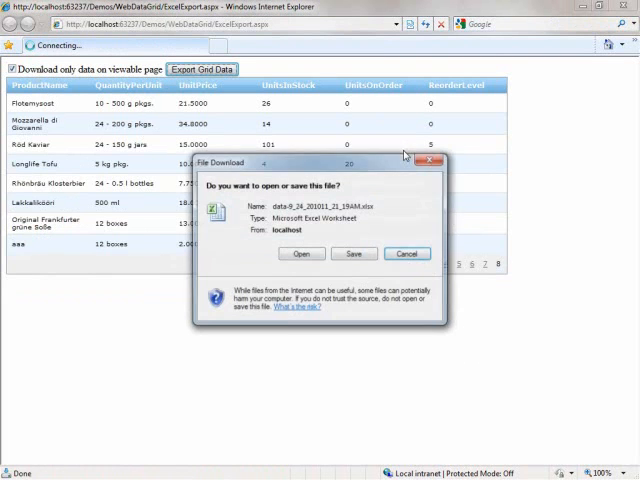
Open the exported workbook of the eight products on the current page in Excel
{"action": "left_click", "coordinate": [407, 253]}
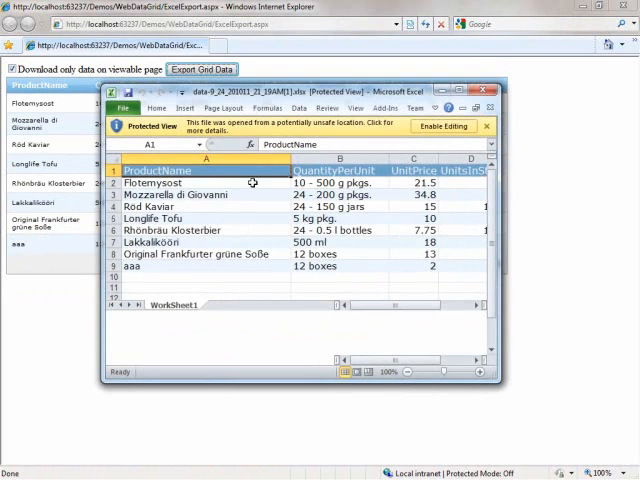
{"action": "left_click", "coordinate": [150, 218]}
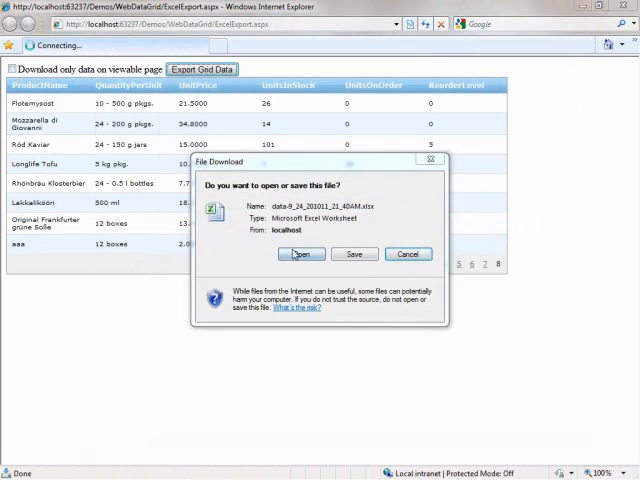
Open the all-data export in Excel, scroll through the 78 products, and close the workbook
{"action": "left_click", "coordinate": [301, 253]}
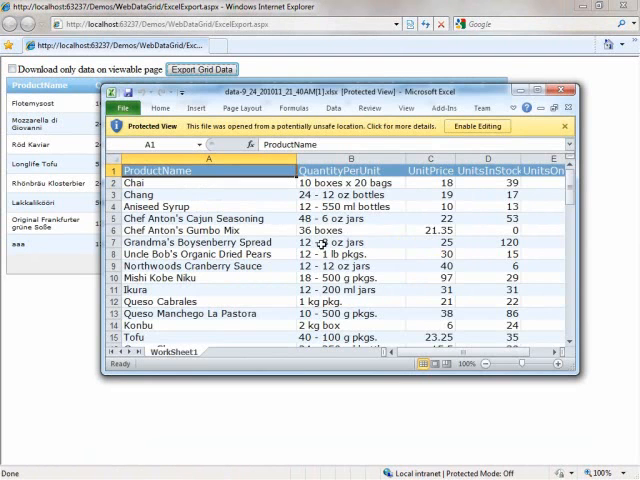
{"action": "scroll", "scroll_direction": "down", "scroll_amount": 3}
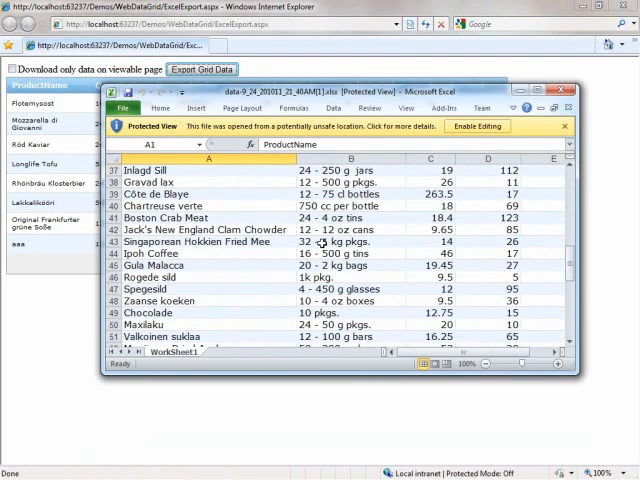
{"action": "scroll", "scroll_direction": "down", "scroll_amount": 3}
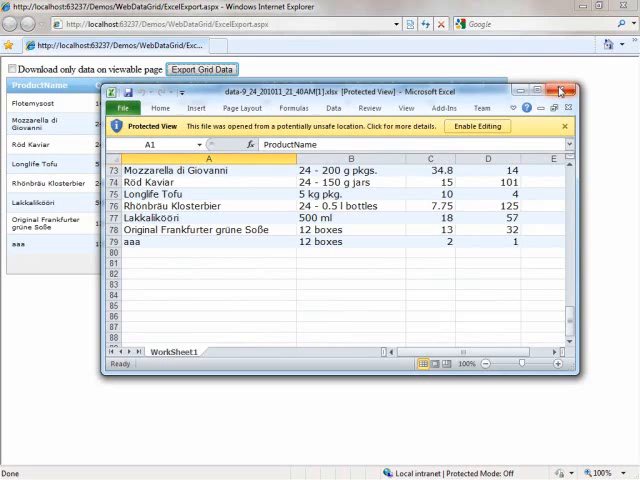
{"action": "left_click", "coordinate": [557, 92]}
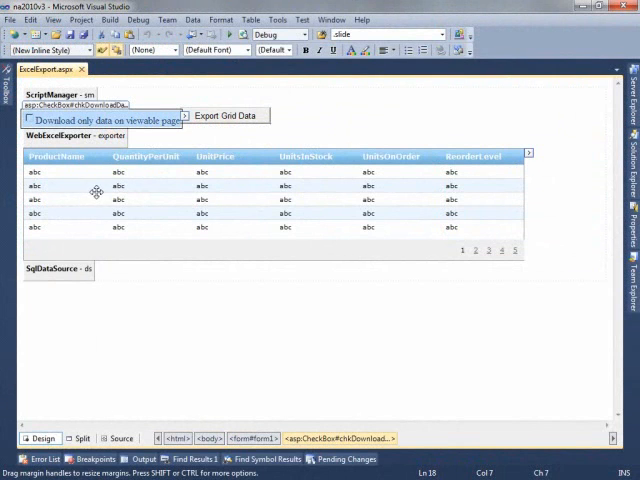
{"action": "mouse_move", "coordinate": [93, 192]}
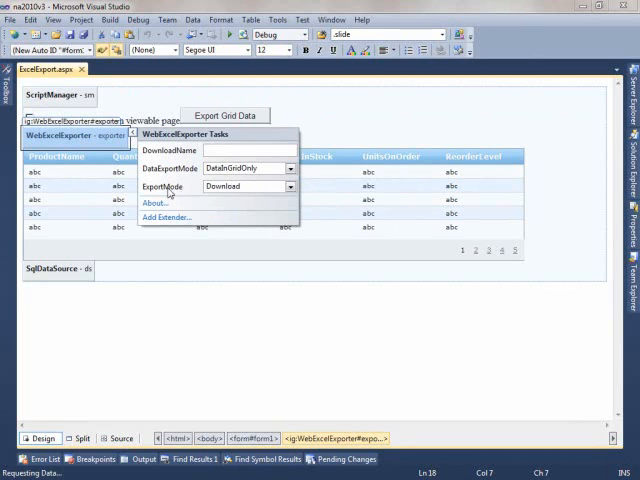
{"action": "left_click", "coordinate": [290, 187]}
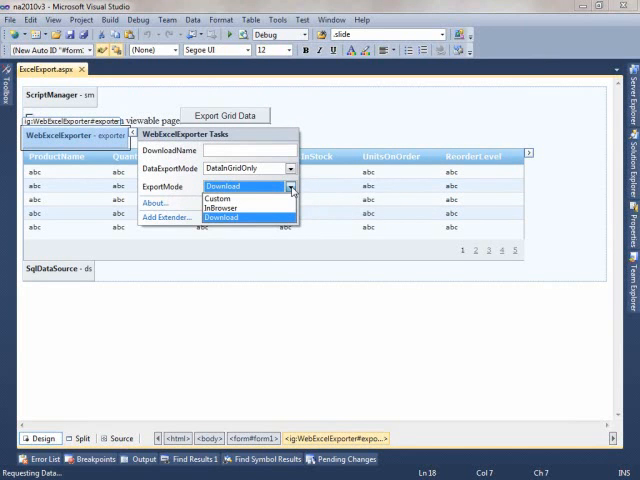
{"action": "left_click", "coordinate": [222, 186]}
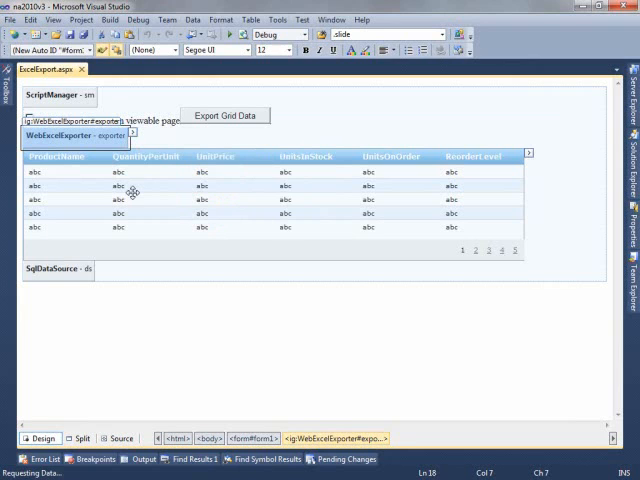
{"action": "mouse_move", "coordinate": [264, 232]}
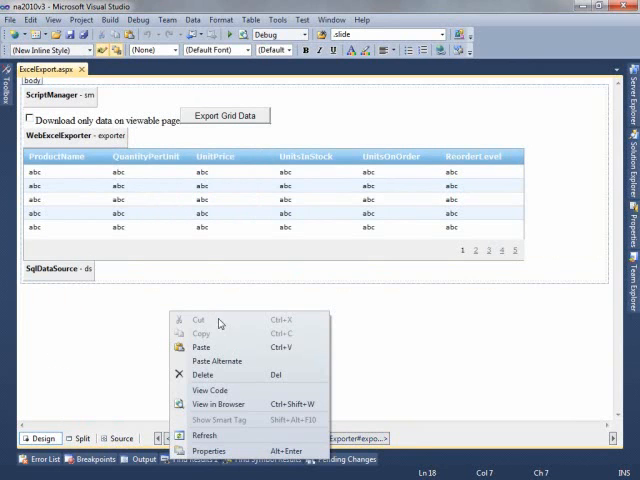
View the ExcelExport code-behind and highlight the DataExportMode property in the export handler
{"action": "left_click", "coordinate": [210, 390]}
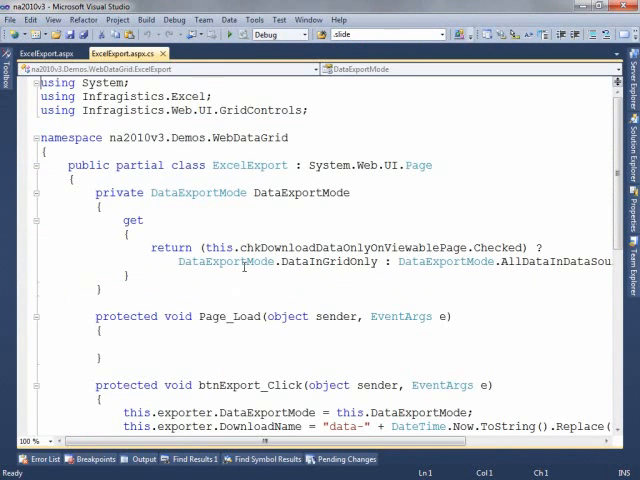
{"action": "scroll", "scroll_direction": "down", "scroll_amount": 3}
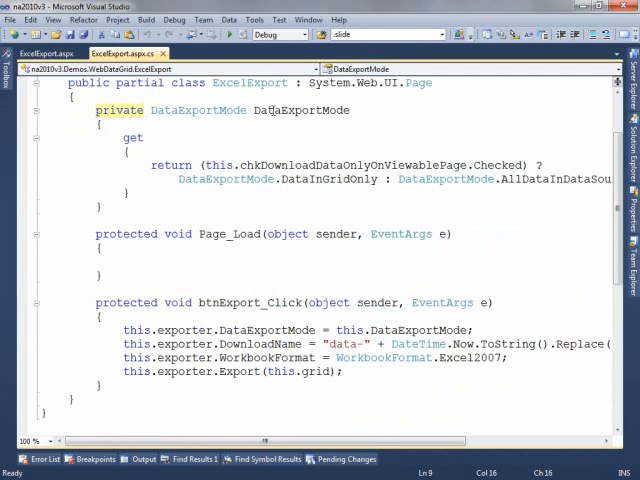
{"action": "double_click", "coordinate": [198, 110]}
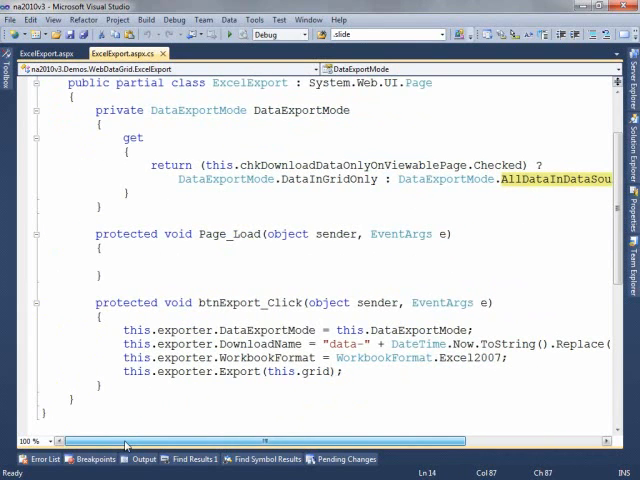
{"action": "mouse_move", "coordinate": [290, 357]}
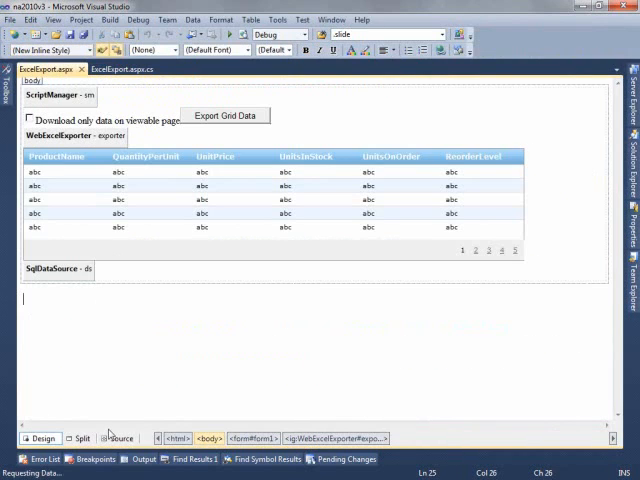
Highlight the WebExcelExporter tag and its ID in ExcelExport.aspx source, then return to code-behind
{"action": "left_click", "coordinate": [120, 438]}
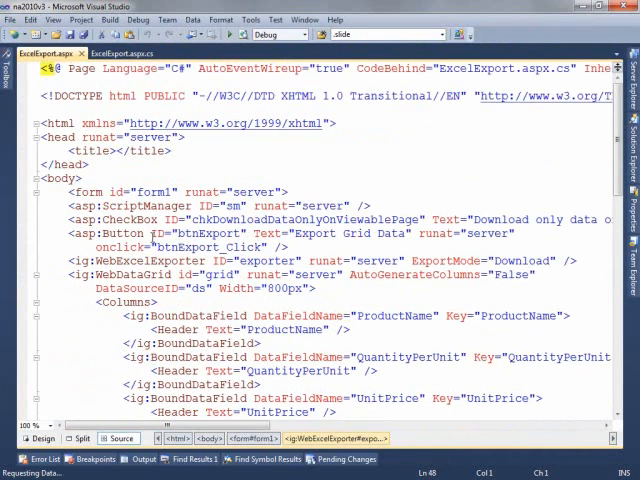
{"action": "double_click", "coordinate": [148, 260]}
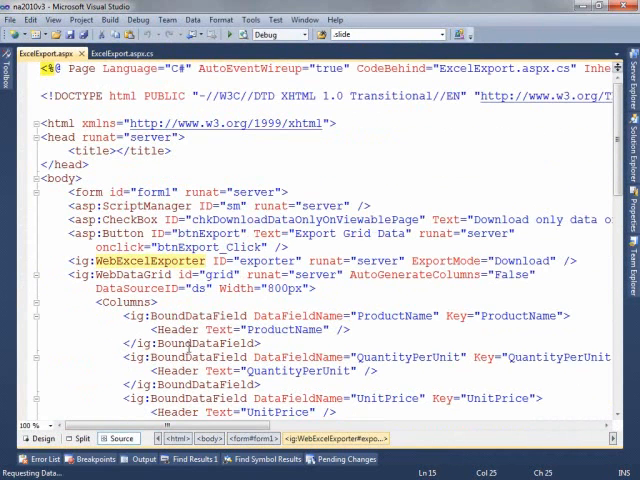
{"action": "double_click", "coordinate": [269, 260]}
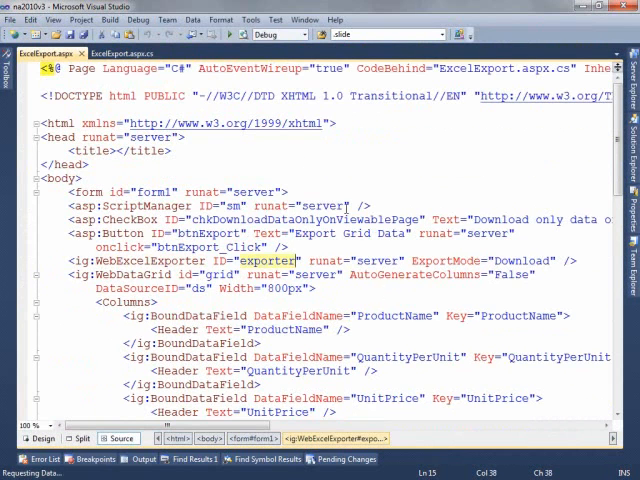
{"action": "left_click", "coordinate": [110, 52]}
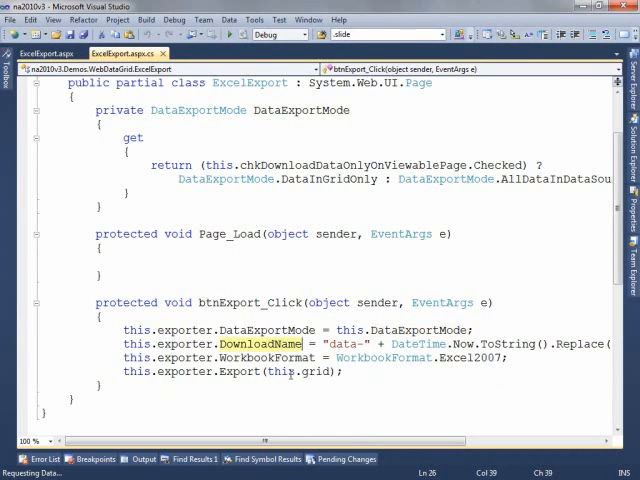
Set the handler's WorkbookFormat to Excel2007 from the IntelliSense list
{"action": "scroll", "scroll_direction": "right", "scroll_amount": 3}
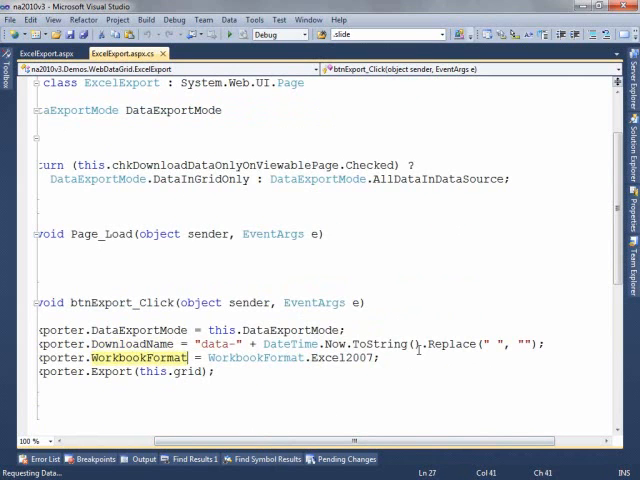
{"action": "double_click", "coordinate": [337, 358]}
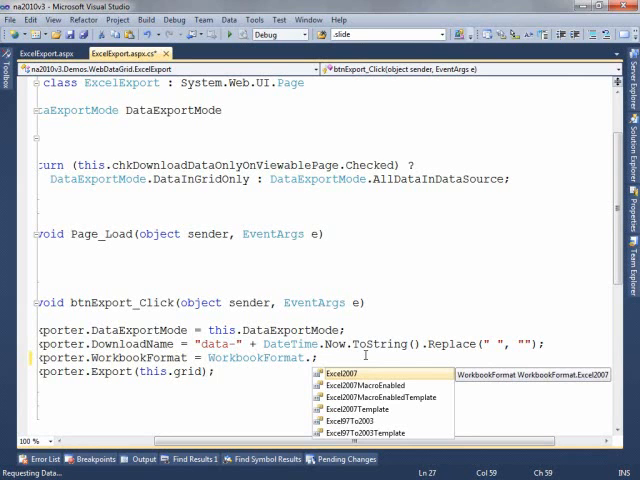
{"action": "mouse_move", "coordinate": [357, 373]}
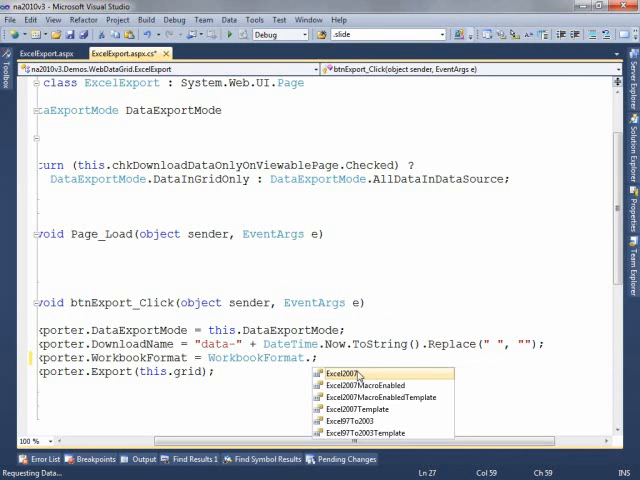
{"action": "left_click", "coordinate": [357, 373]}
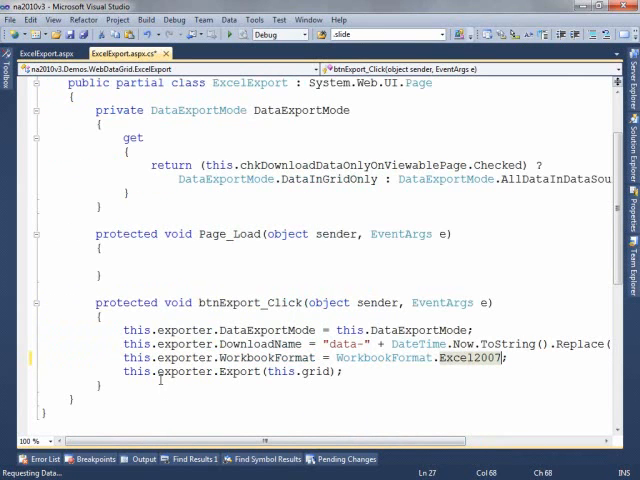